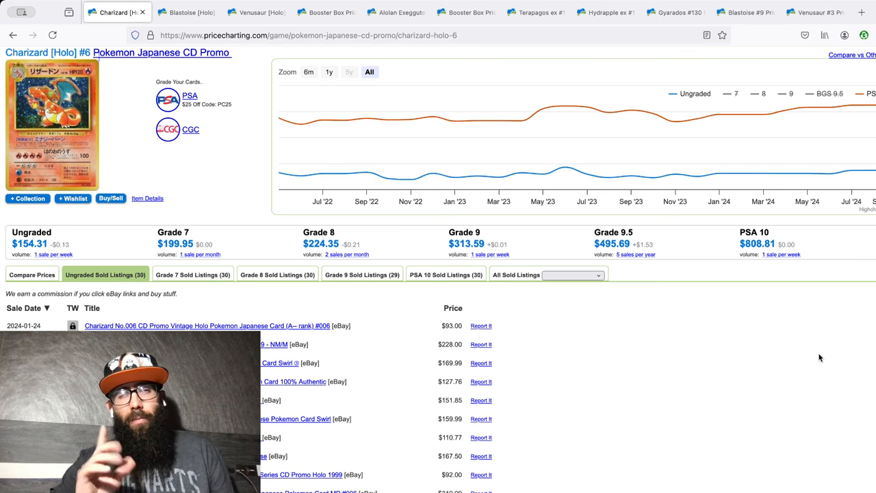
mouse_move(761, 378)
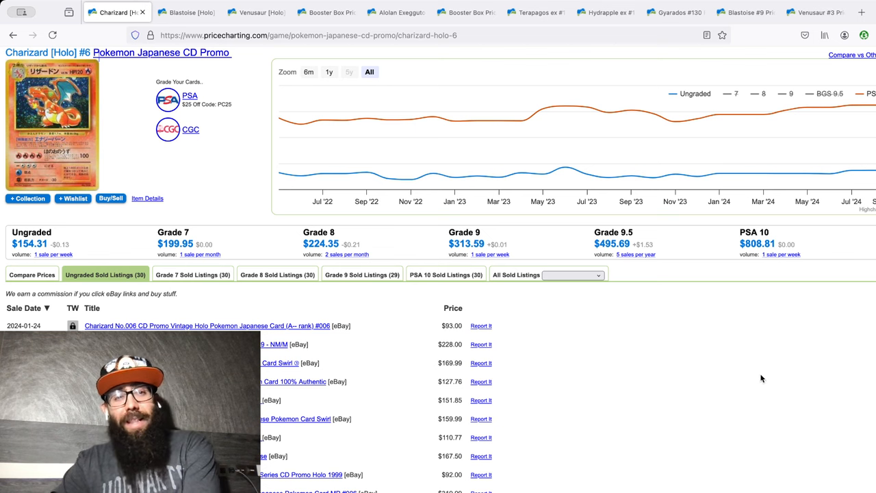
mouse_move(750, 375)
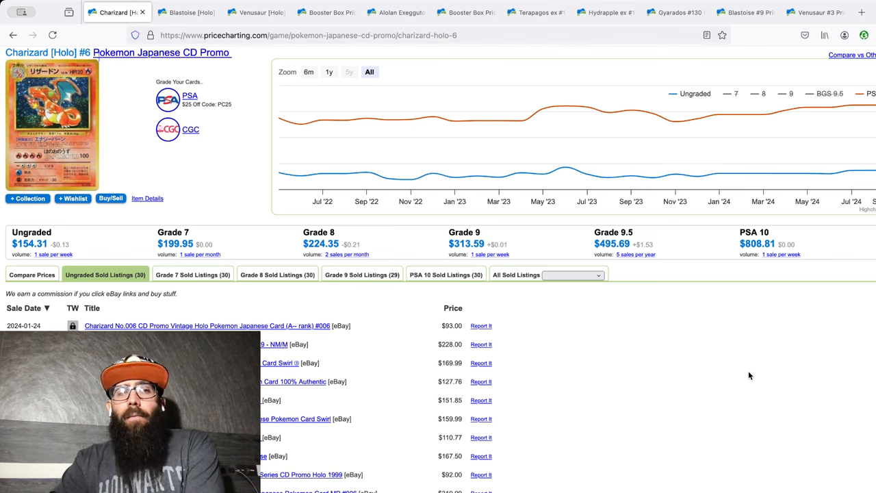
mouse_move(738, 395)
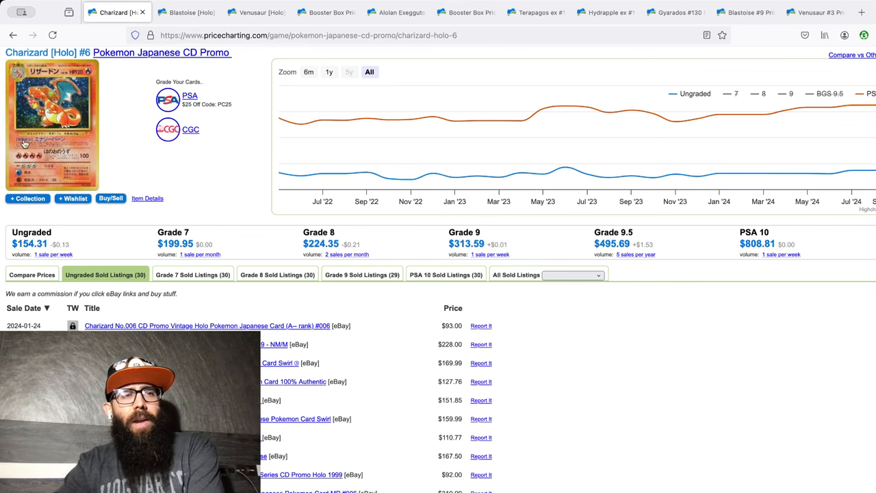
Bring up the Blastoise Holo #9 CD Promo page showing ungraded $60.74 and PSA 10 $329.93.
click(51, 125)
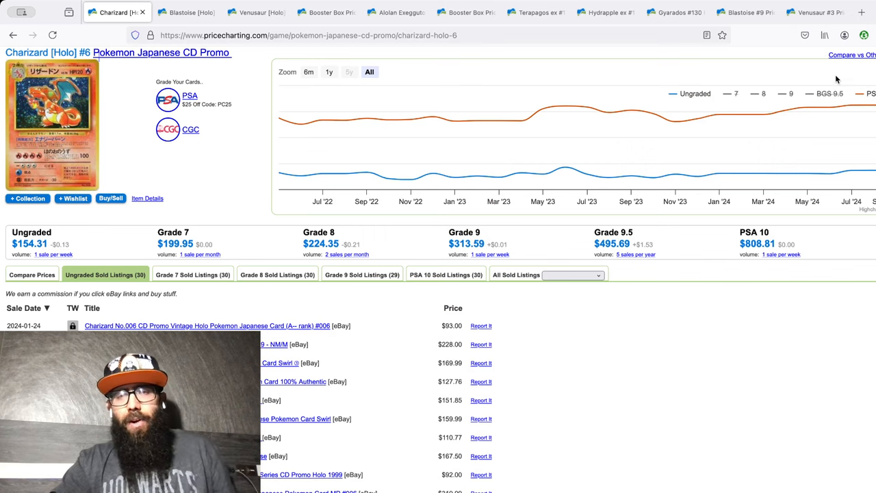
mouse_move(720, 114)
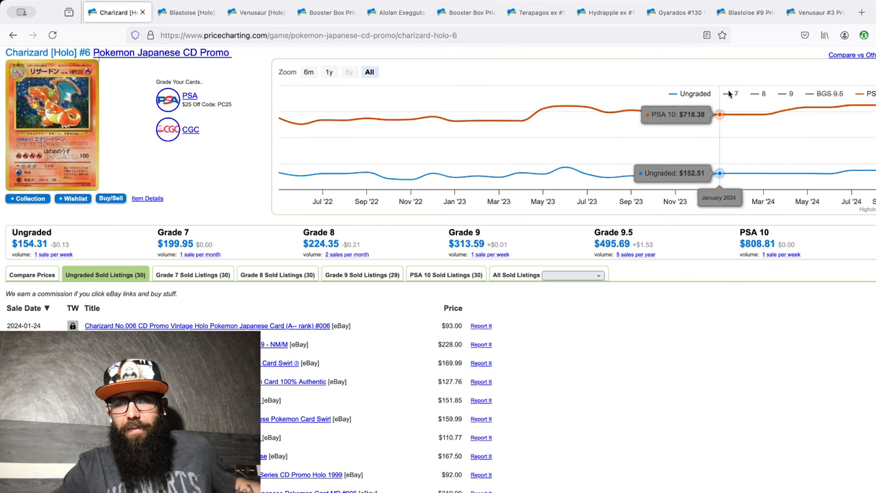
mouse_move(725, 139)
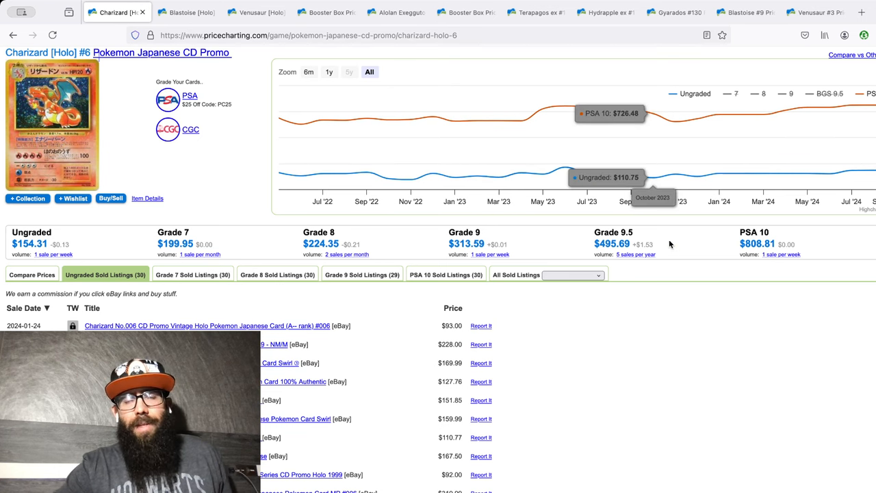
mouse_move(435, 123)
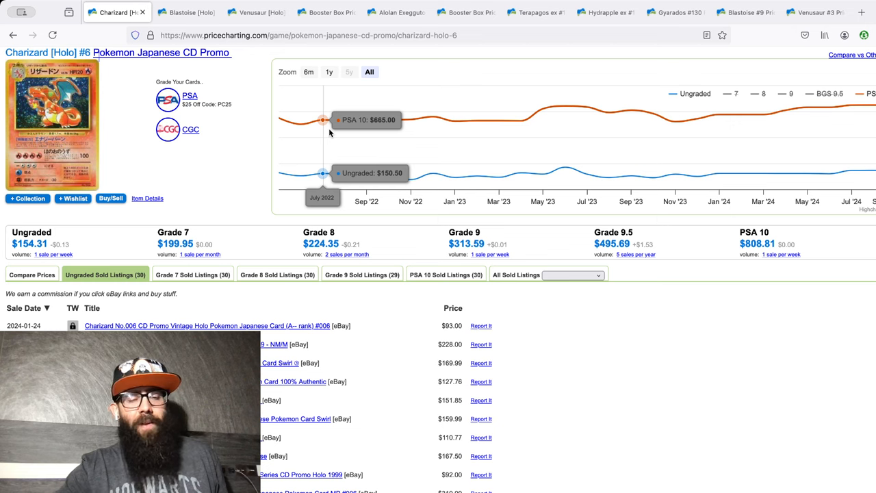
mouse_move(471, 148)
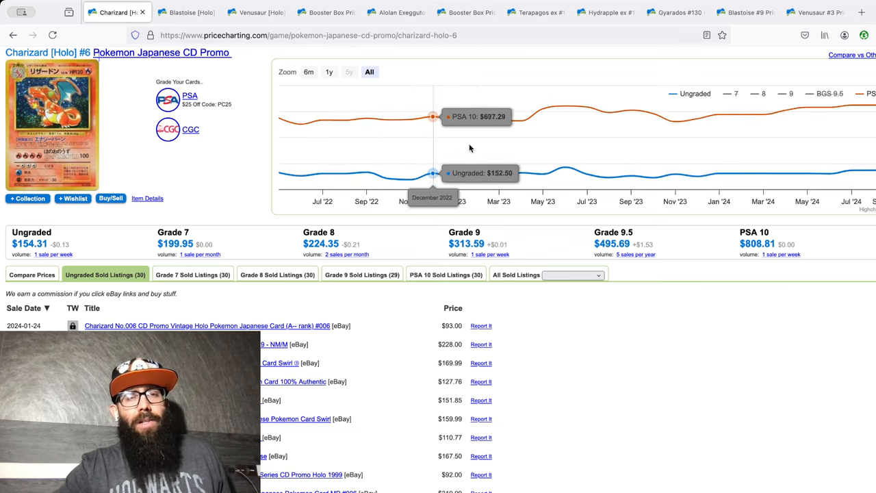
mouse_move(476, 145)
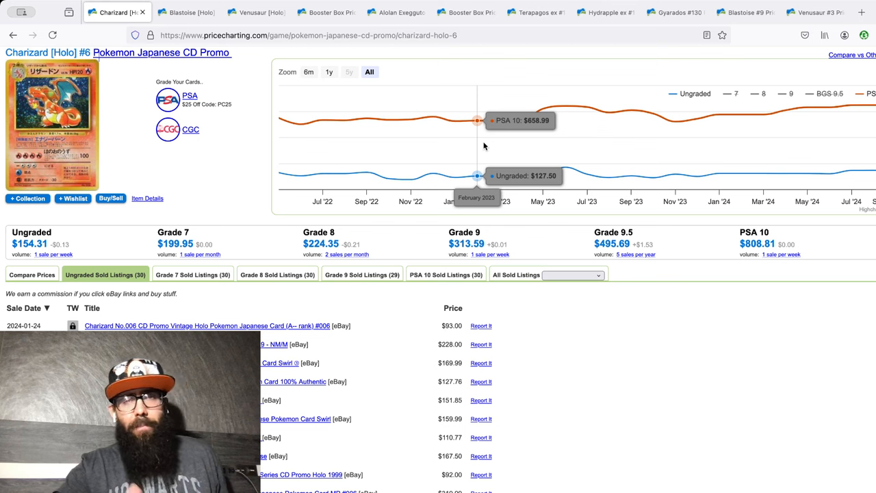
mouse_move(545, 142)
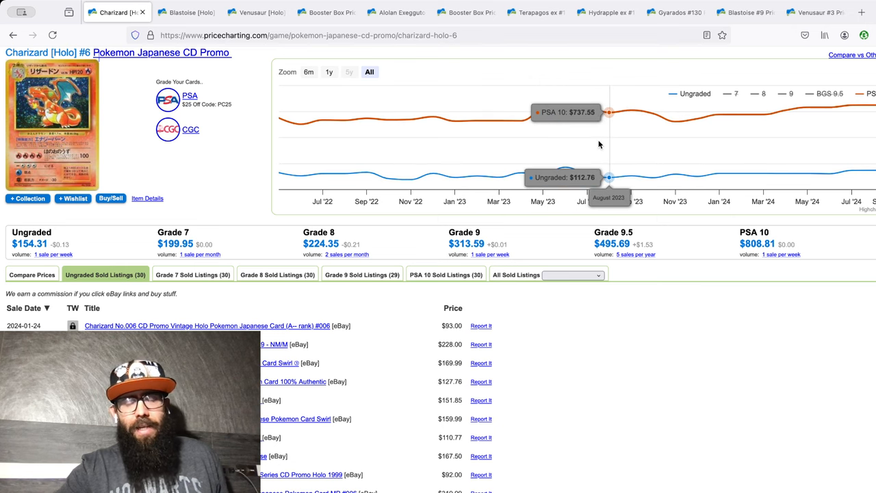
mouse_move(693, 141)
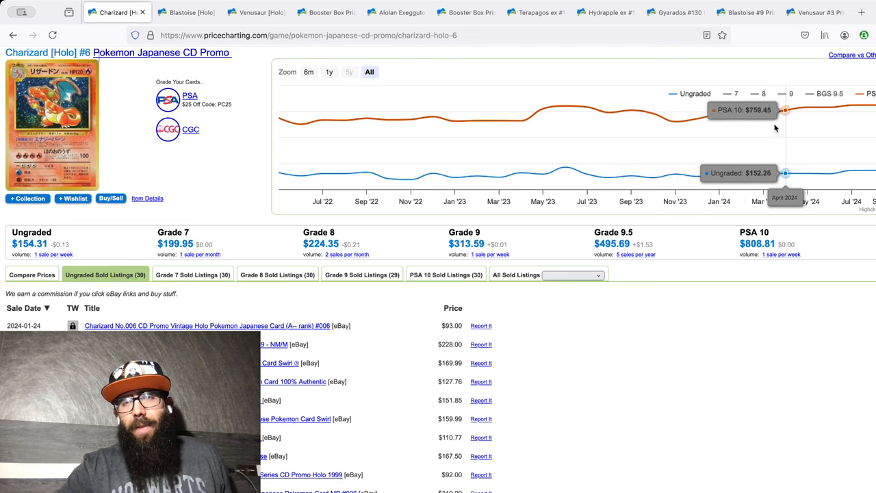
mouse_move(660, 161)
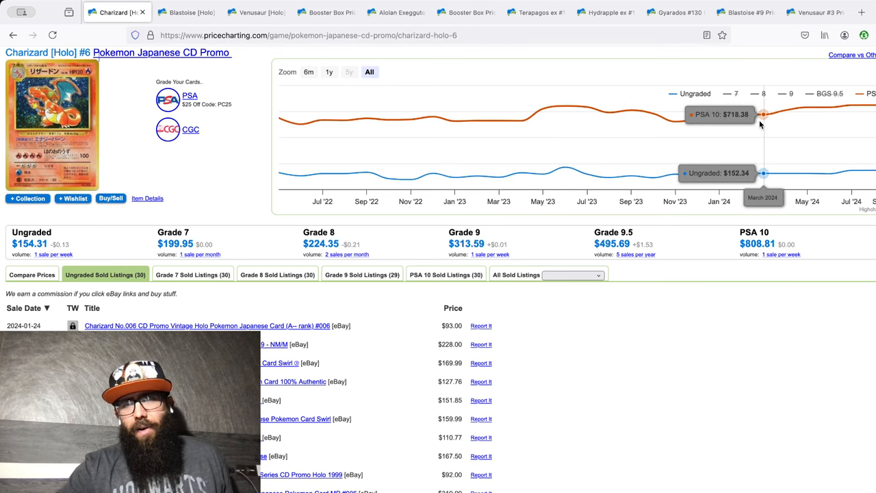
mouse_move(719, 115)
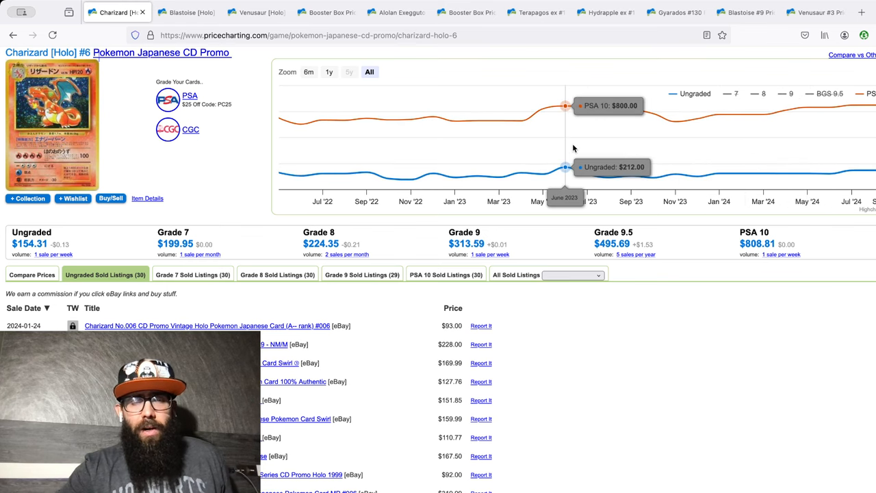
mouse_move(451, 150)
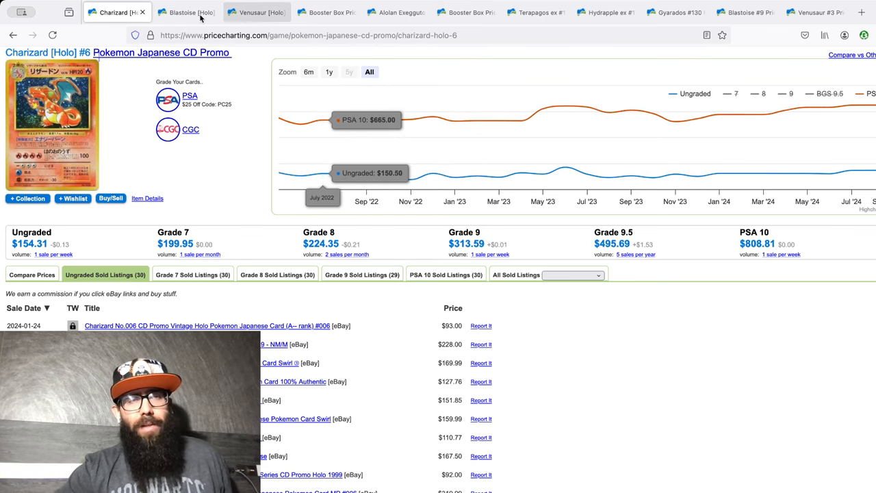
click(185, 12)
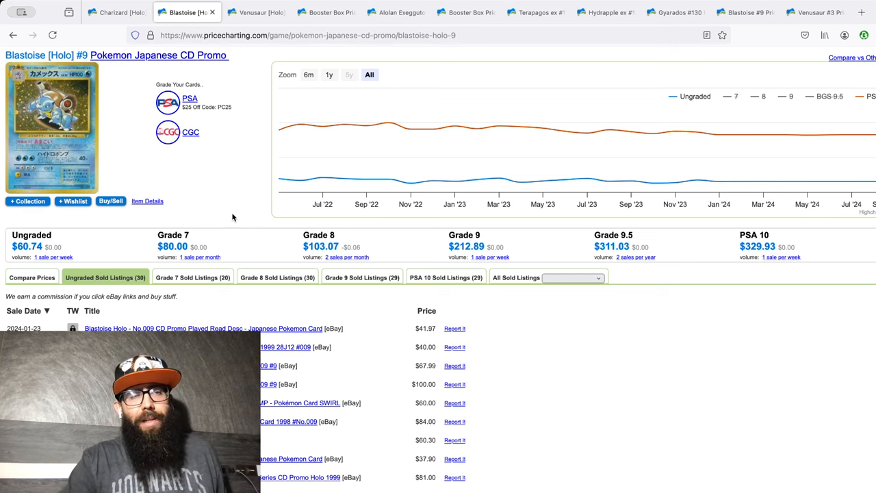
mouse_move(276, 144)
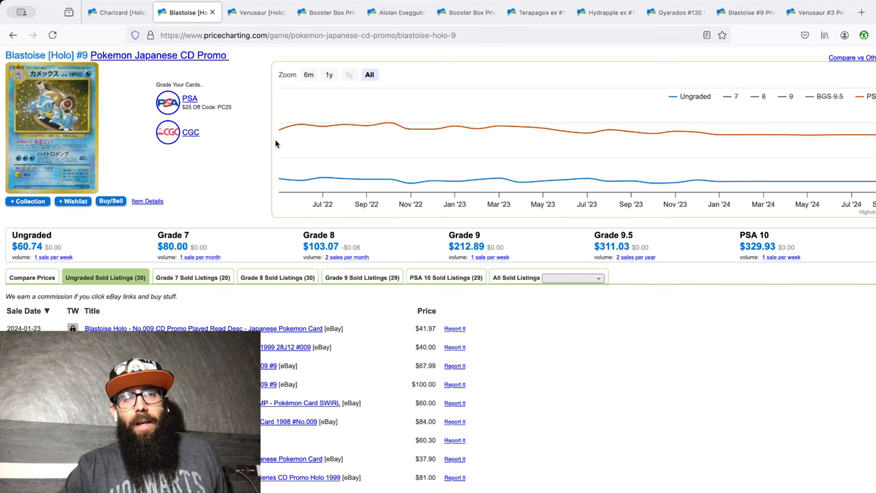
mouse_move(455, 141)
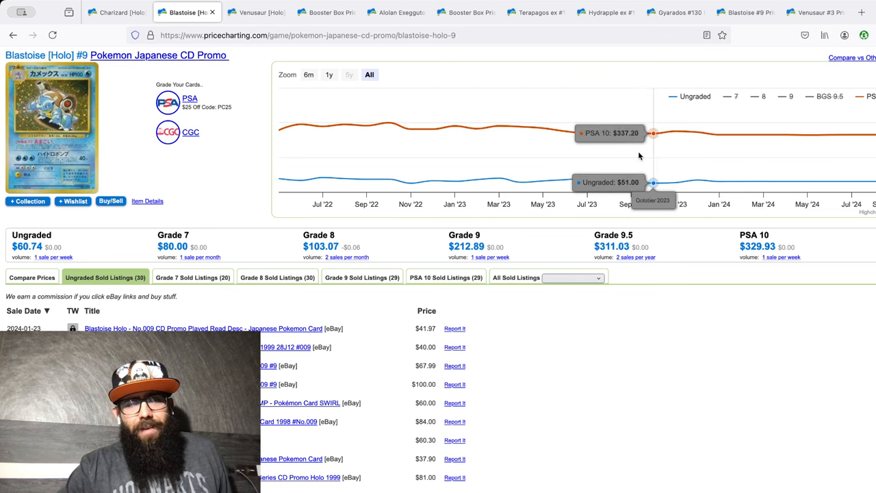
mouse_move(564, 151)
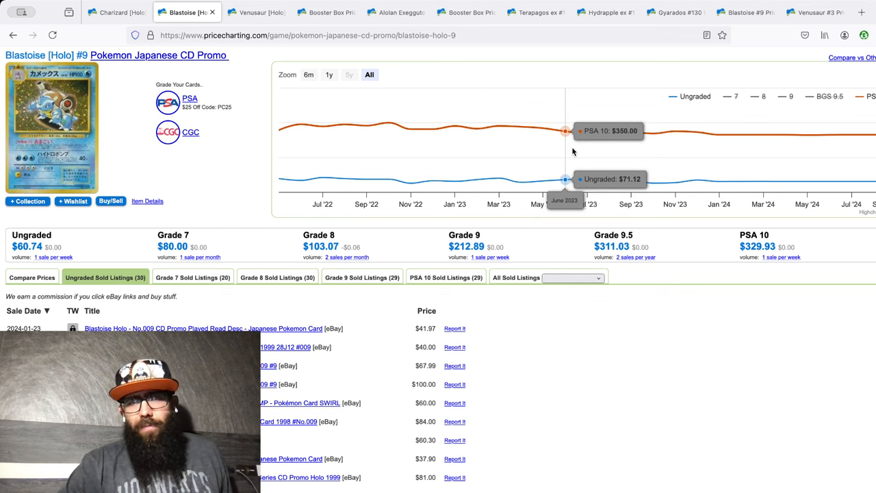
mouse_move(511, 148)
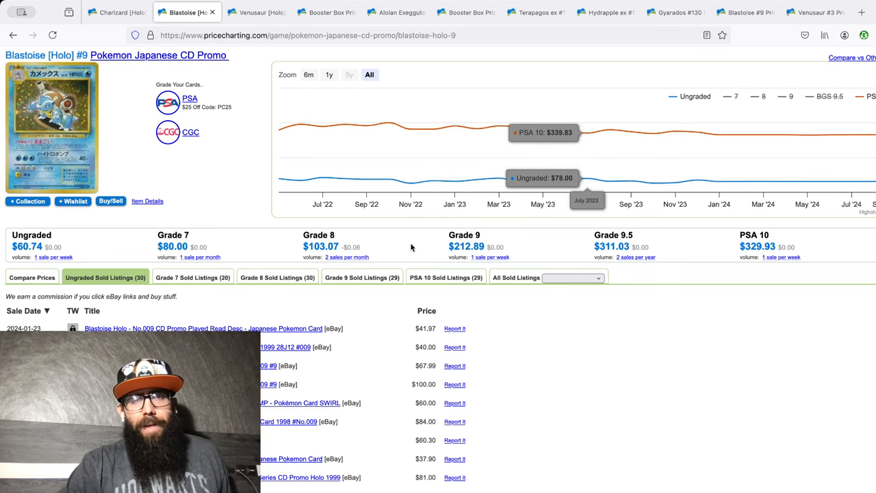
Review Venusaur Holo #3 prices, dismiss its enlarged card art, then go to the Paradise Dragona box.
click(253, 13)
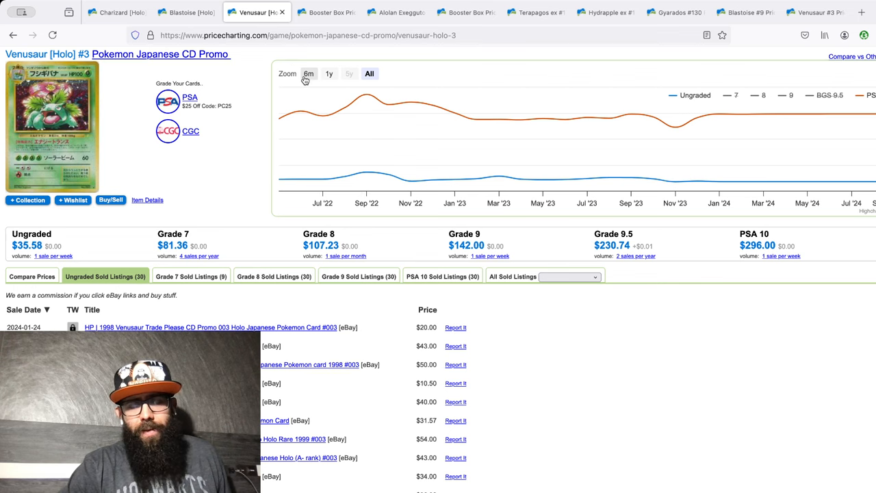
mouse_move(565, 149)
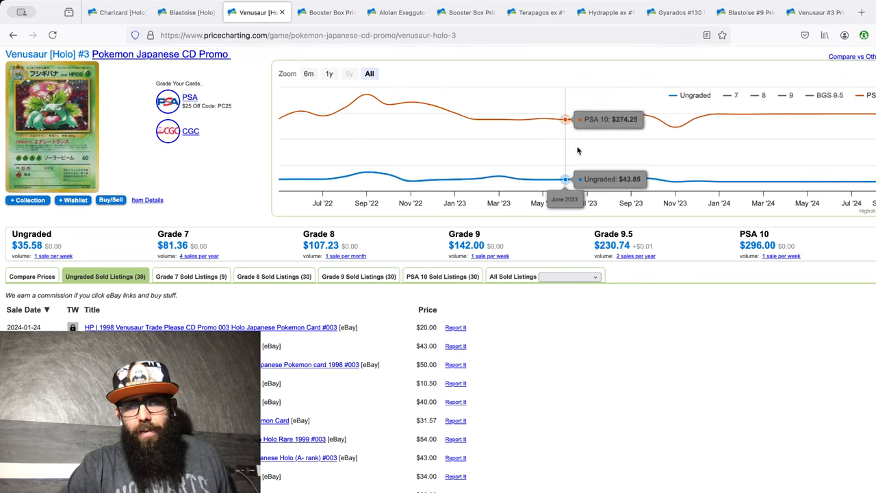
mouse_move(808, 140)
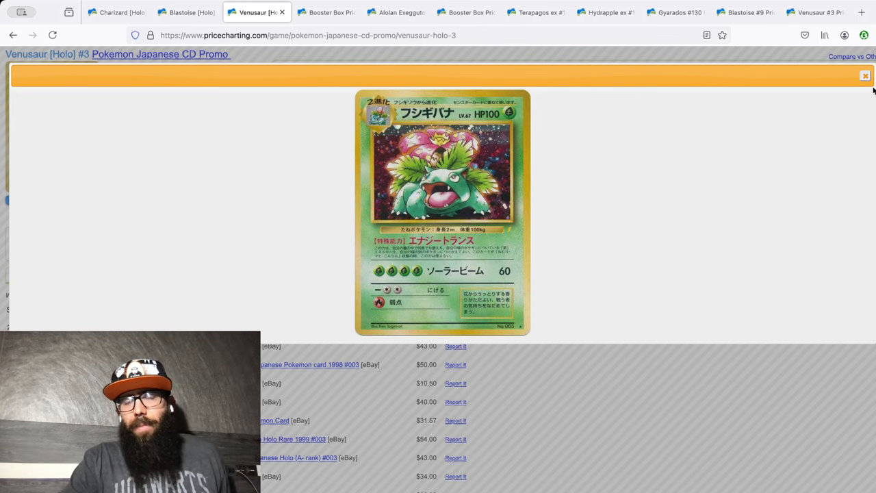
click(865, 75)
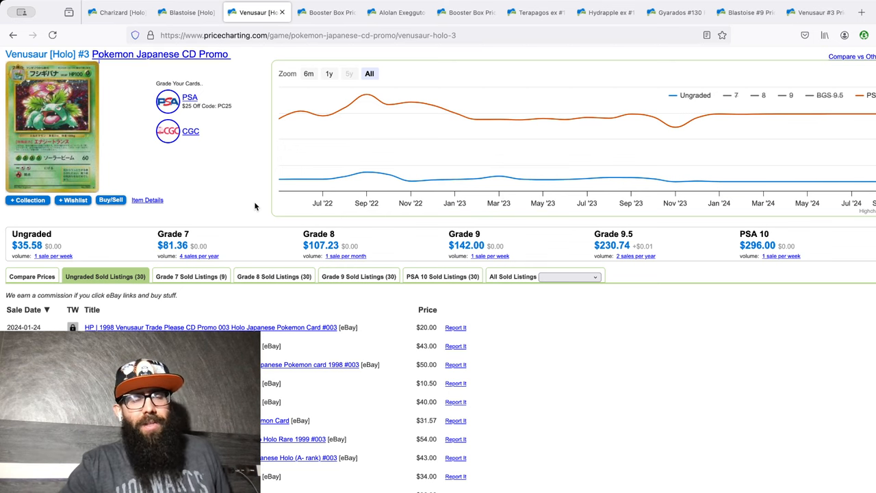
click(327, 13)
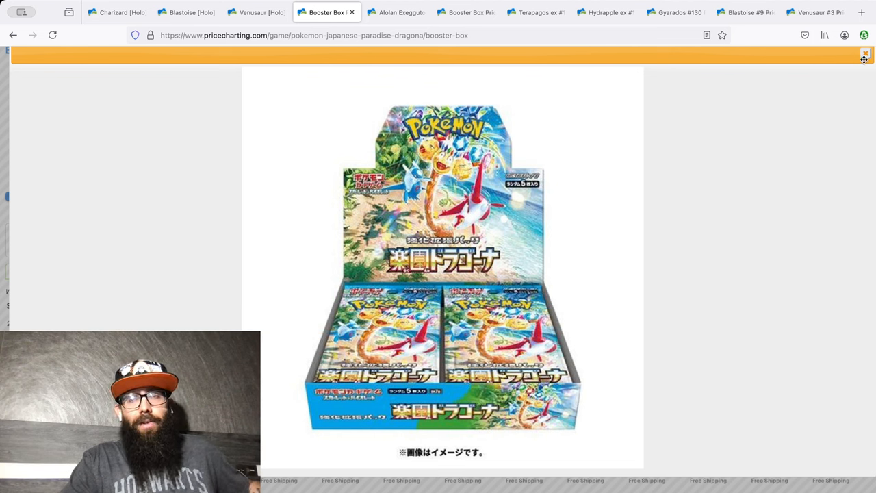
Close the box art popup to review ungraded $19.99 and the two $53.00 sold listings.
click(865, 54)
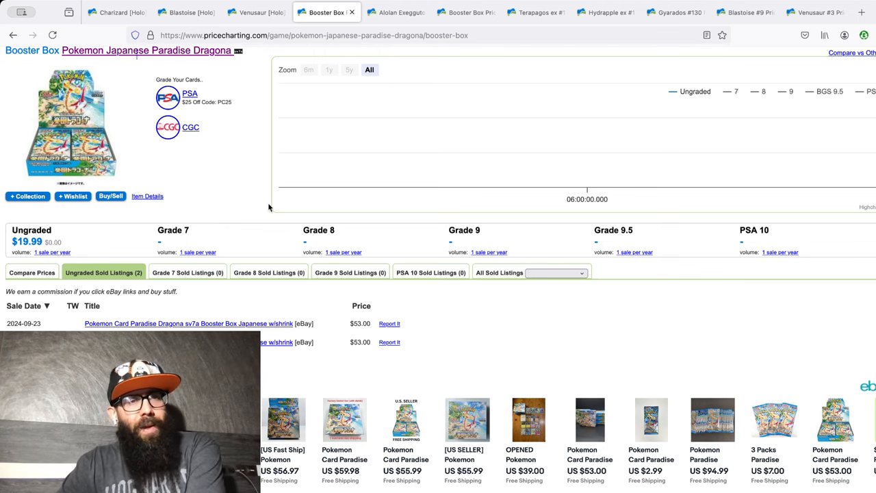
mouse_move(239, 176)
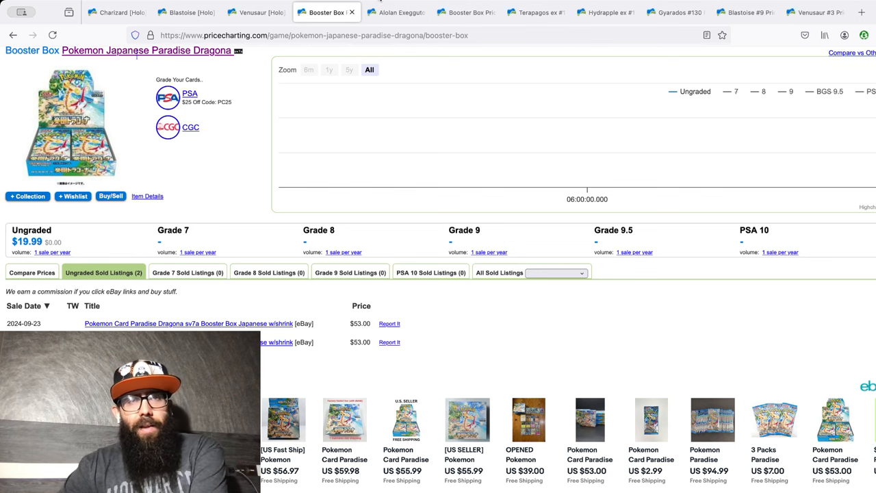
Open Alolan Exeggutor ex #89 and enlarge then close its card art to view the sold listings.
click(395, 13)
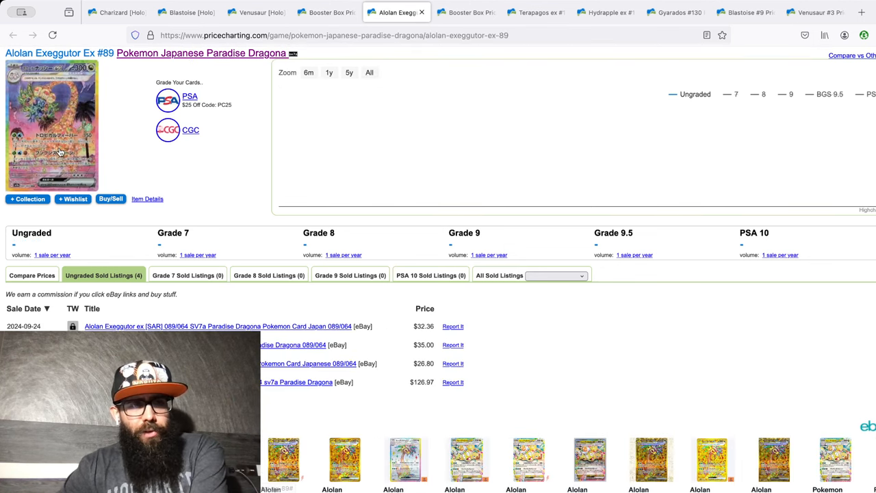
click(52, 125)
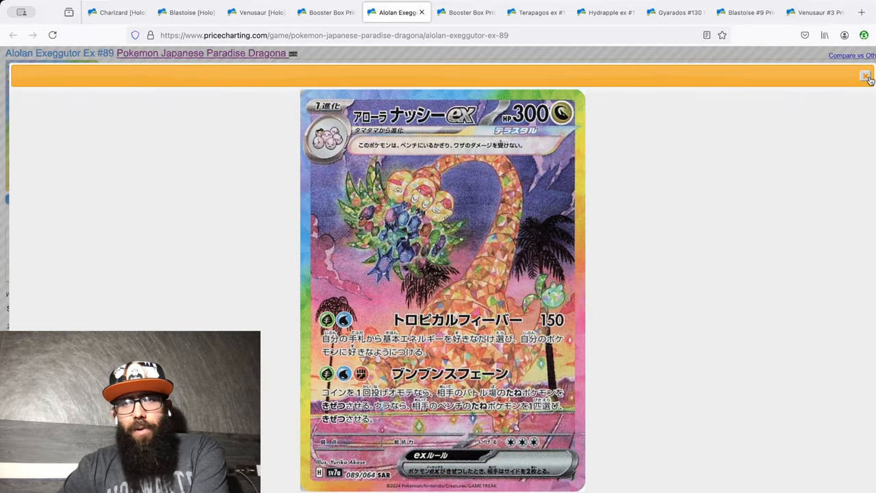
click(866, 76)
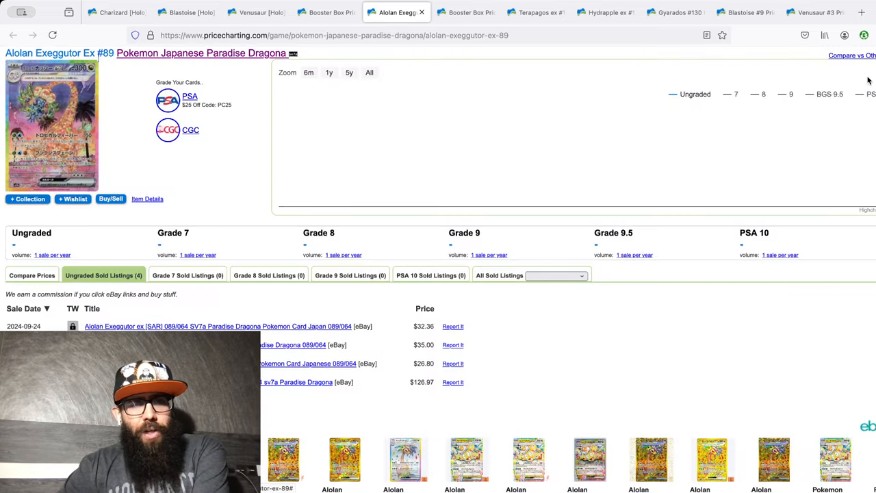
mouse_move(268, 194)
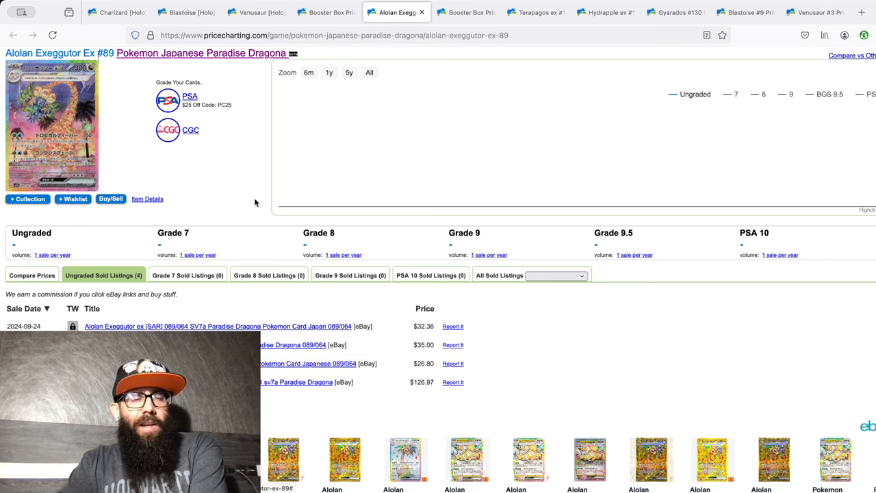
click(51, 124)
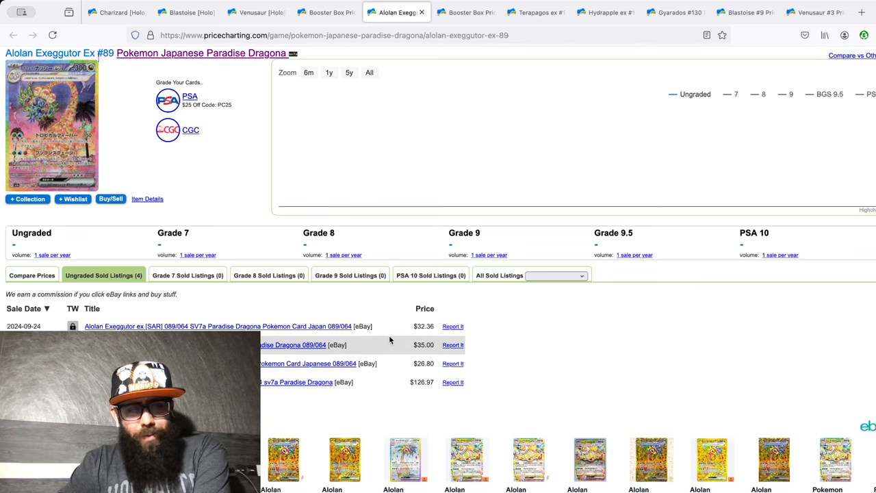
mouse_move(210, 153)
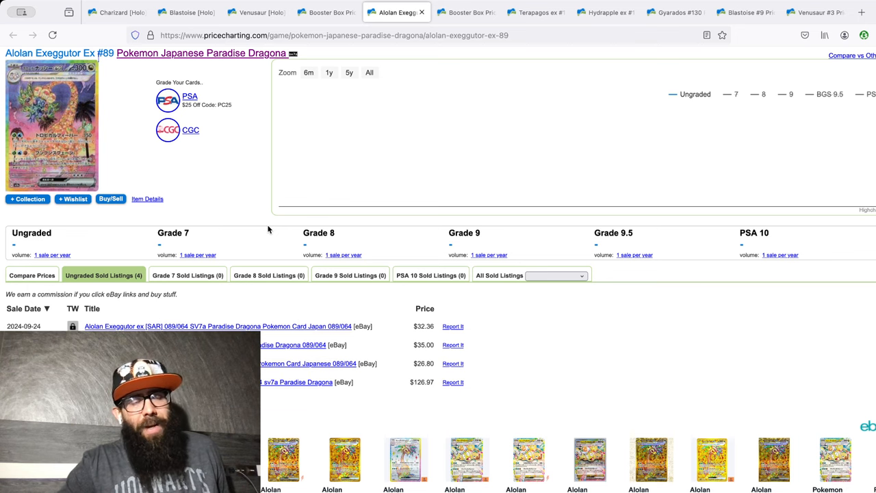
mouse_move(390, 92)
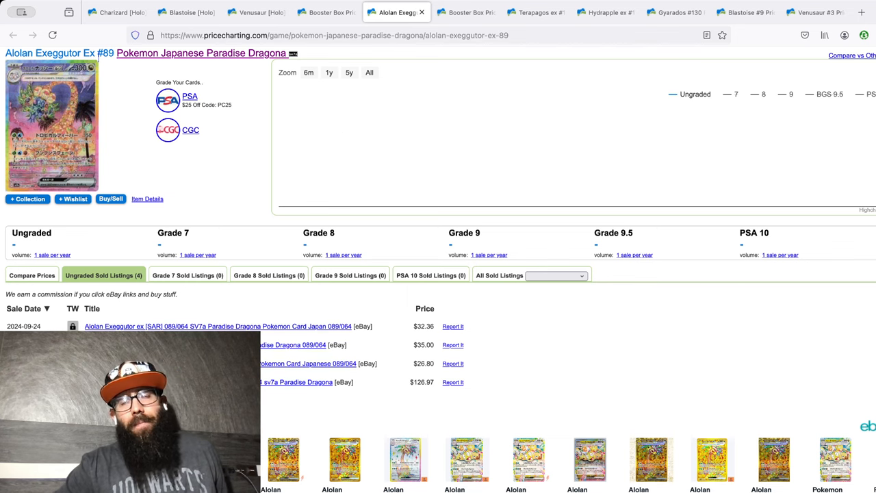
Show the Stellar Miracle booster box page with ungraded at $44.55 and 30 sold listings.
click(466, 12)
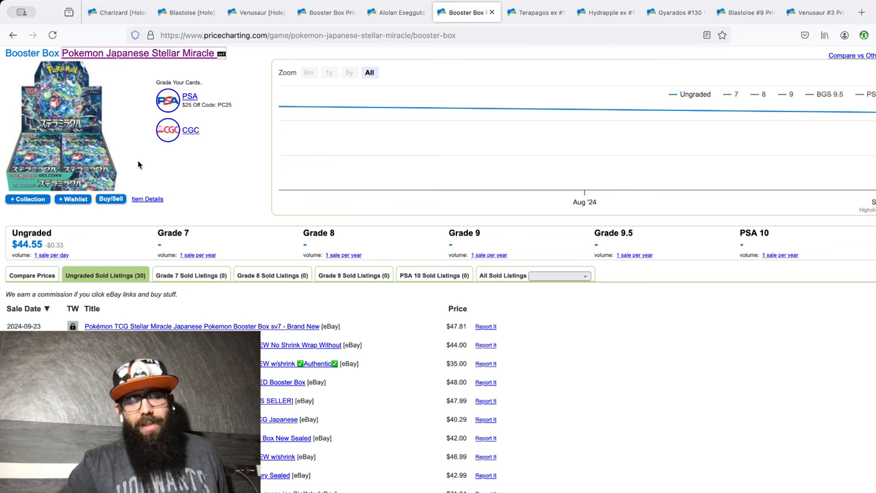
mouse_move(213, 144)
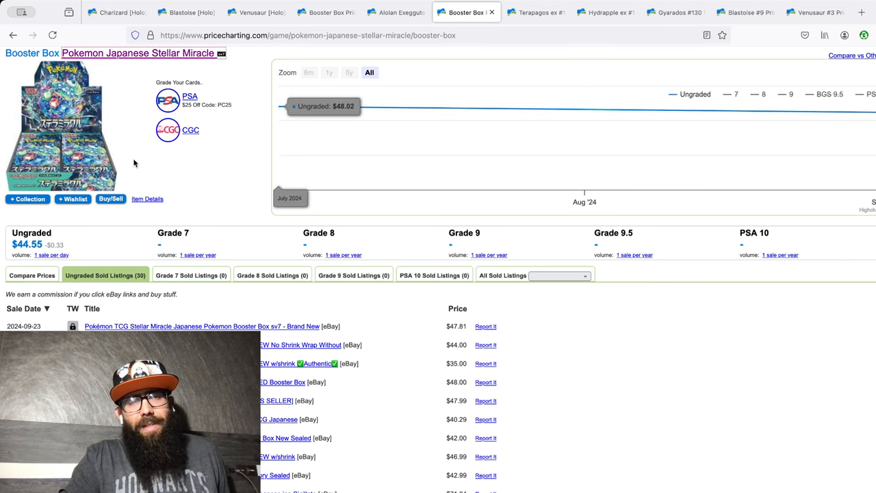
mouse_move(243, 168)
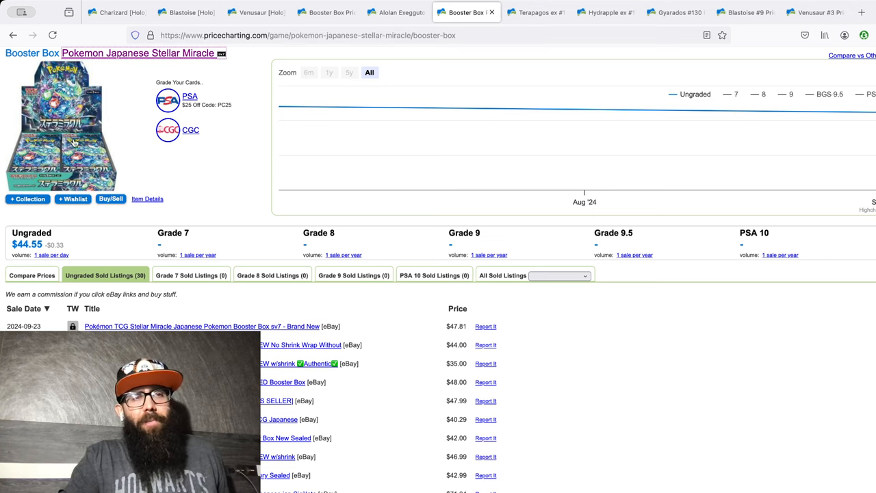
mouse_move(234, 150)
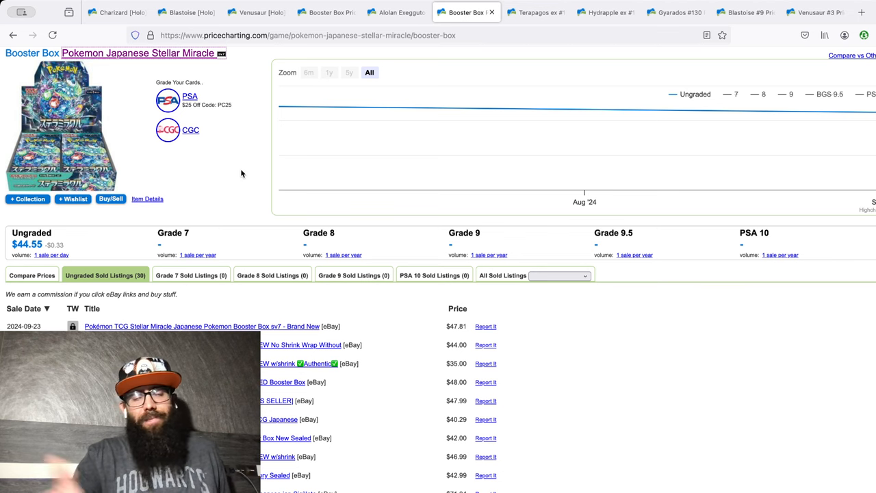
mouse_move(279, 107)
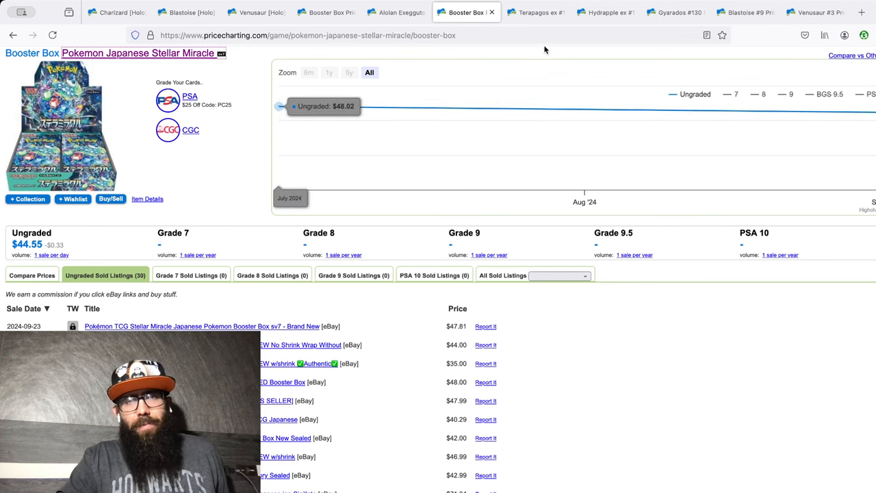
Show the Terapagos ex #130 page with ungraded at $72.06 and PSA 10 at $202.00.
click(536, 13)
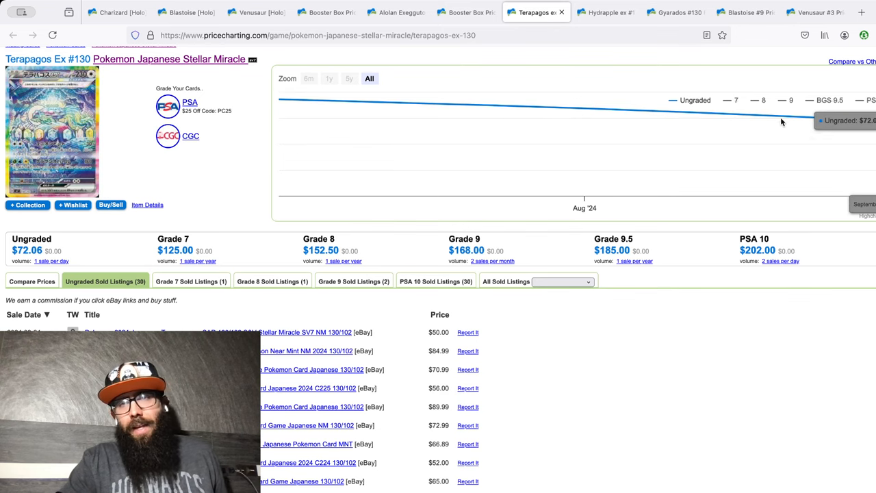
mouse_move(867, 130)
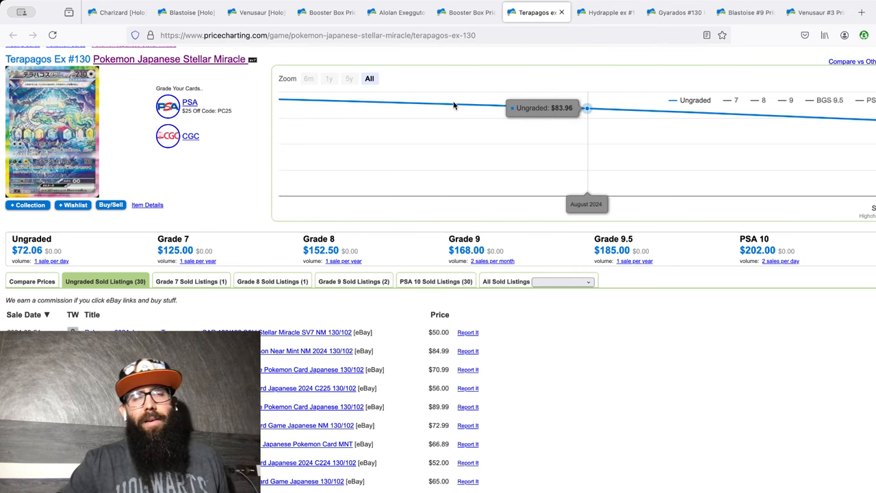
mouse_move(552, 58)
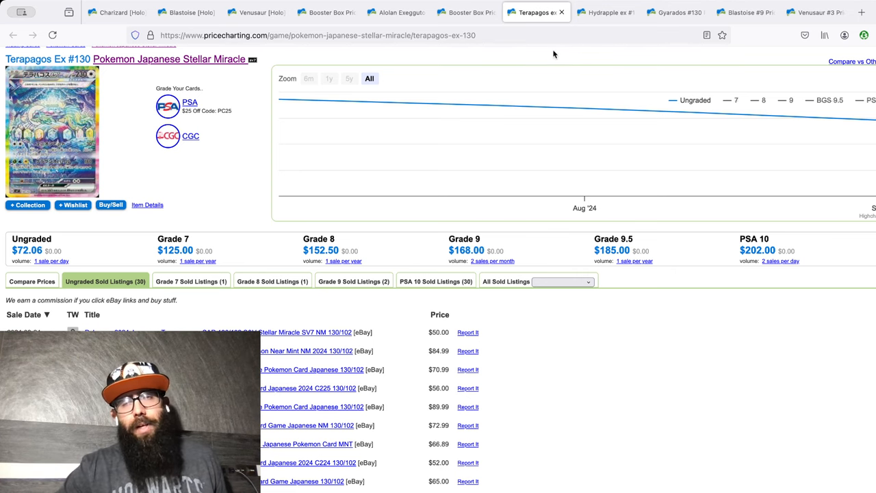
click(605, 12)
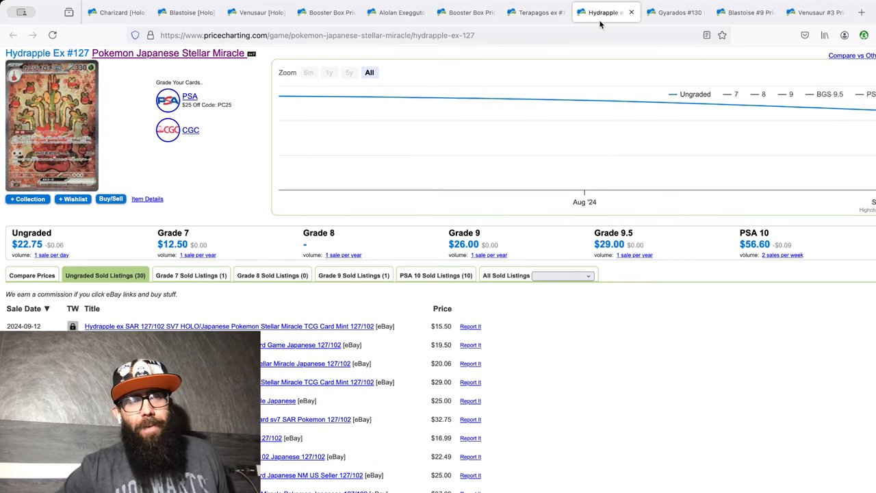
mouse_move(280, 95)
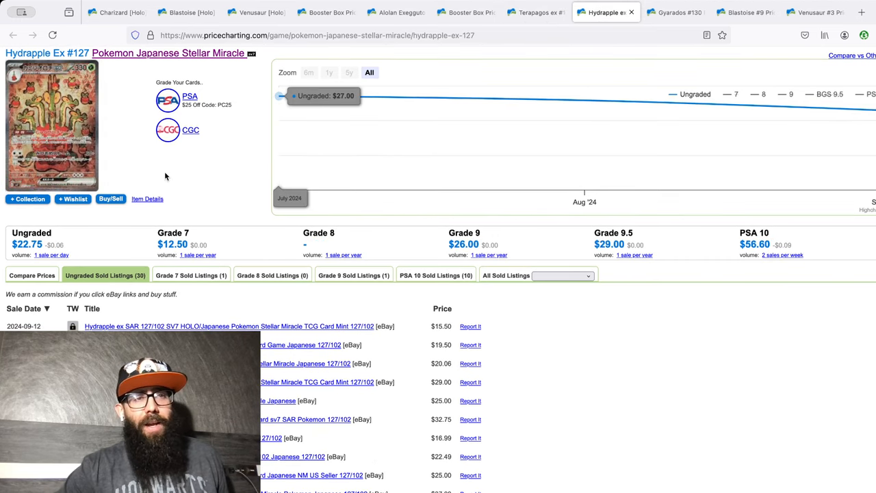
click(51, 124)
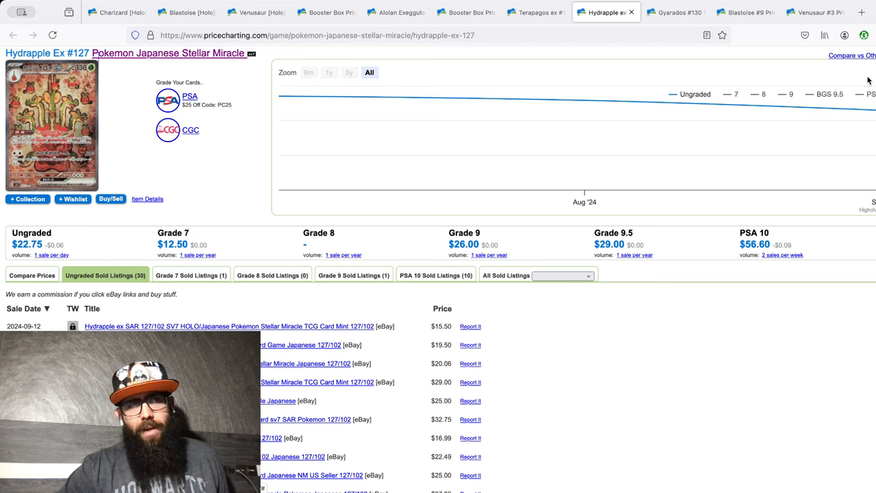
mouse_move(587, 100)
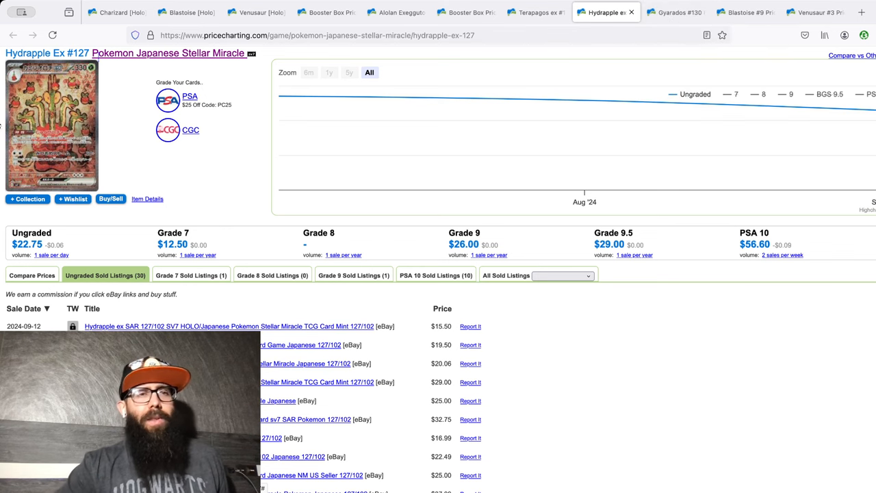
mouse_move(235, 167)
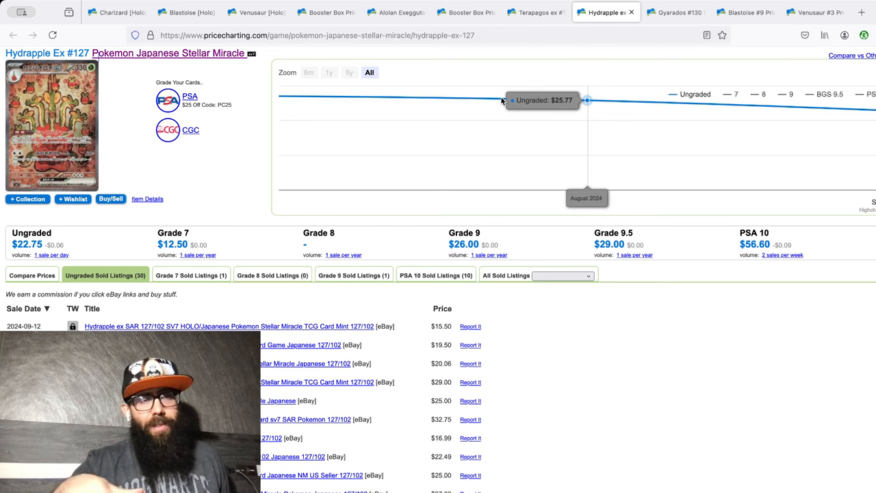
mouse_move(628, 56)
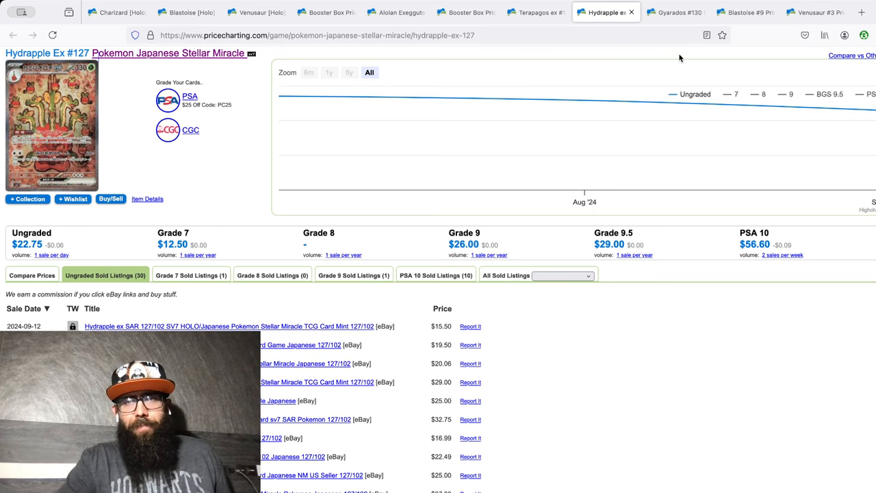
mouse_move(675, 12)
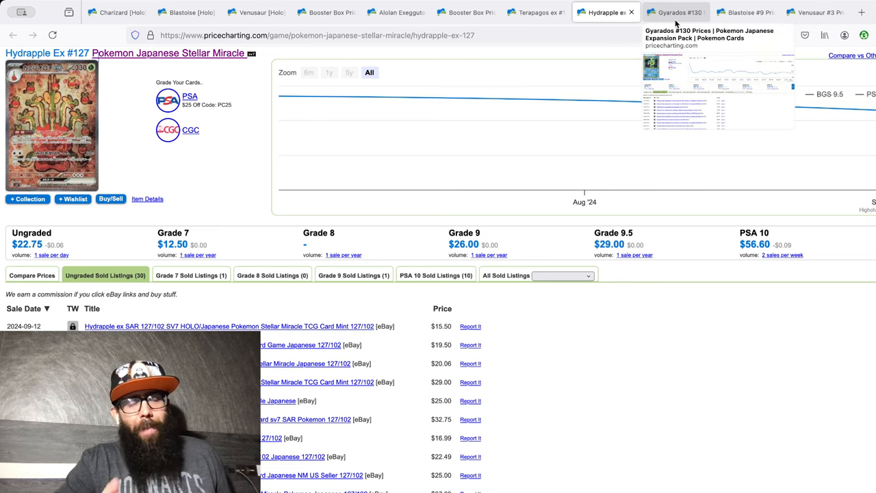
Open Gyarados #130 (ungraded $8.75, PSA 10 $392.90) and scroll through its sold listings.
click(676, 13)
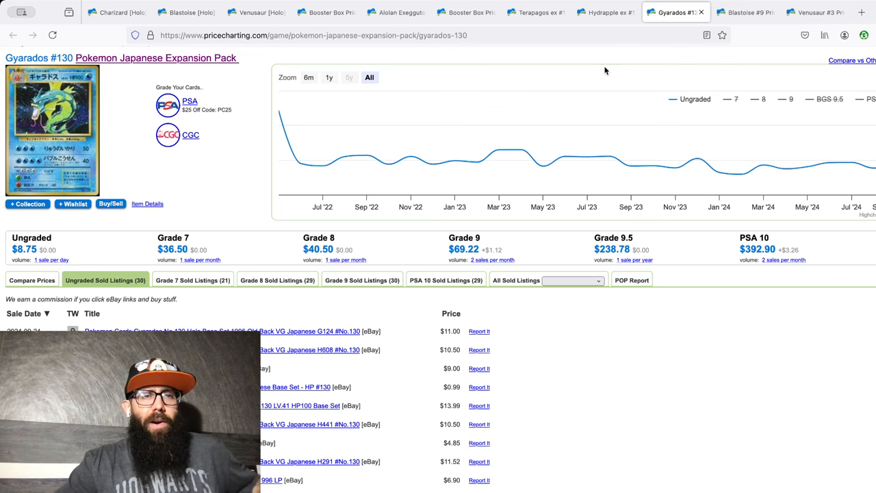
mouse_move(698, 159)
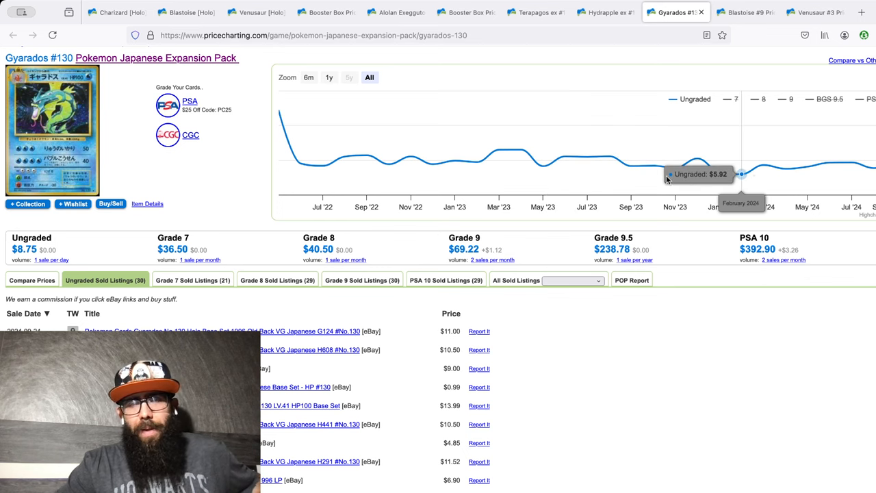
mouse_move(411, 158)
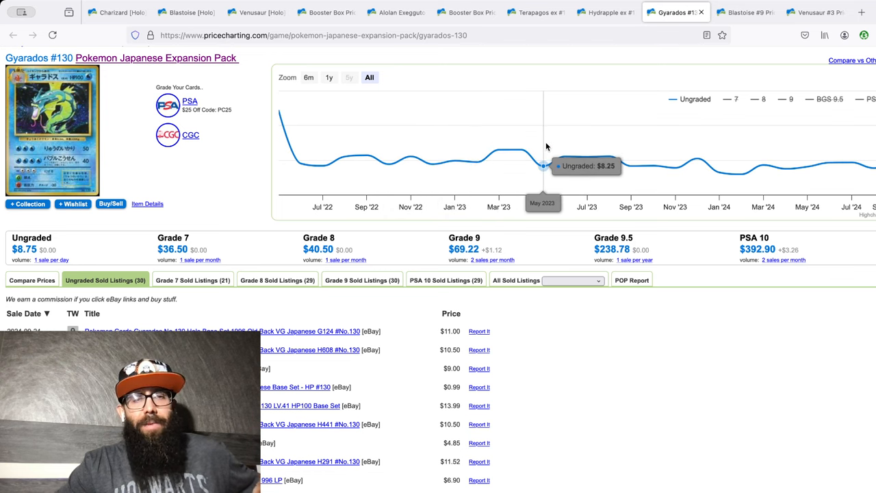
mouse_move(762, 165)
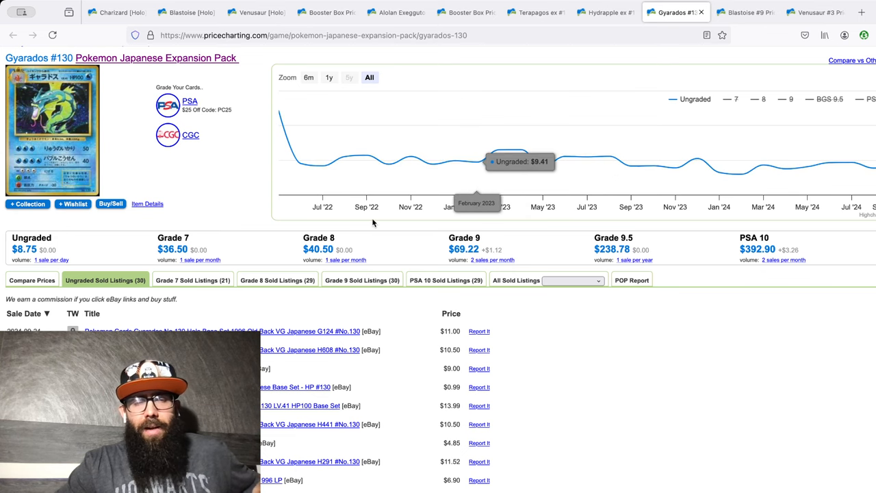
scroll(down, 3)
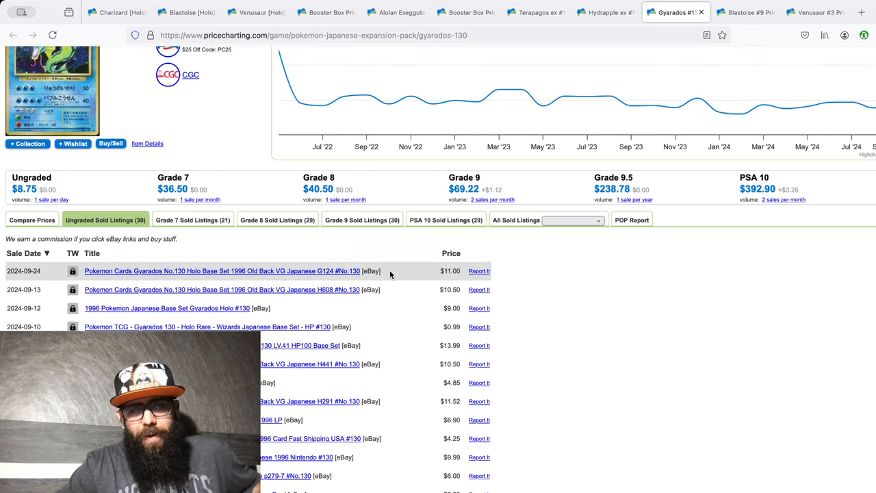
scroll(down, 3)
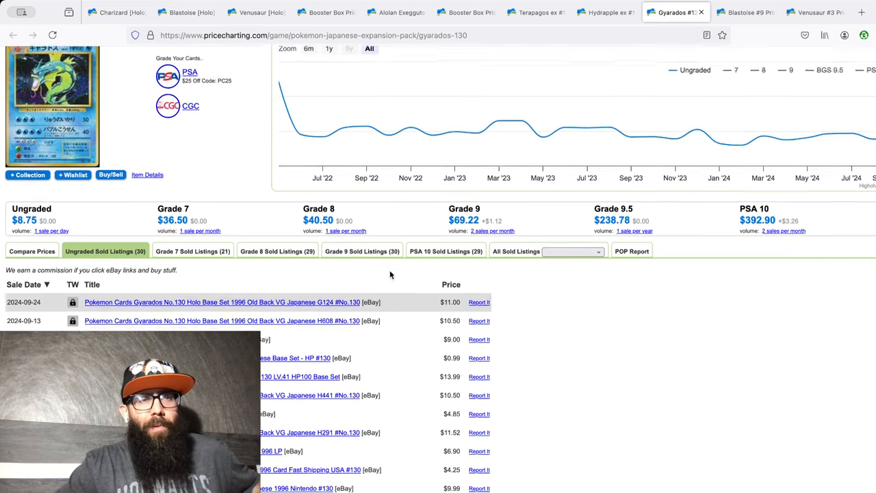
scroll(down, 3)
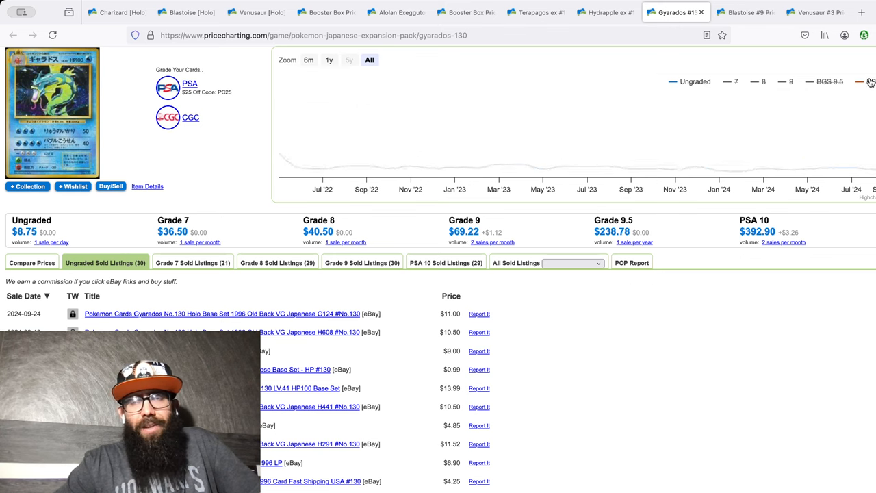
mouse_move(520, 143)
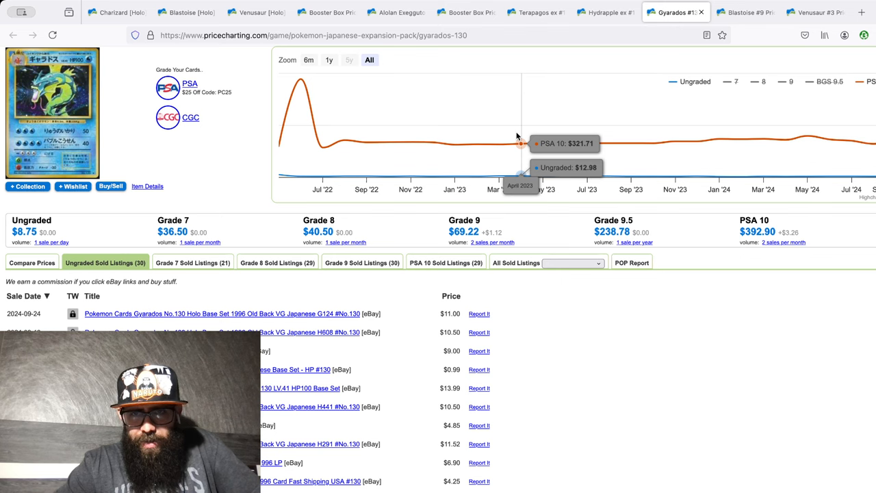
mouse_move(746, 12)
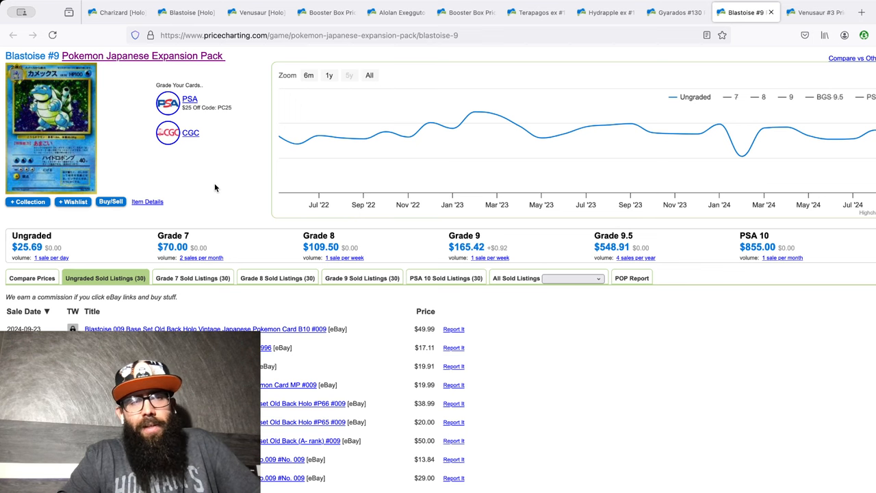
mouse_move(364, 139)
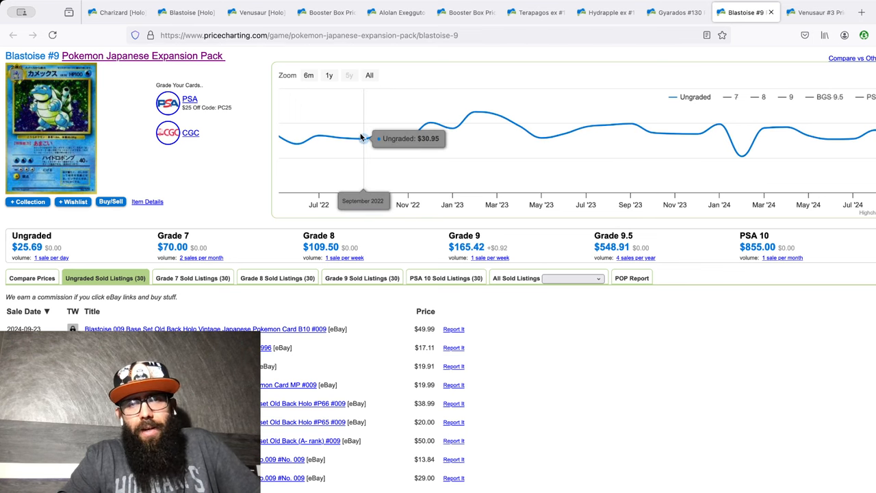
mouse_move(720, 124)
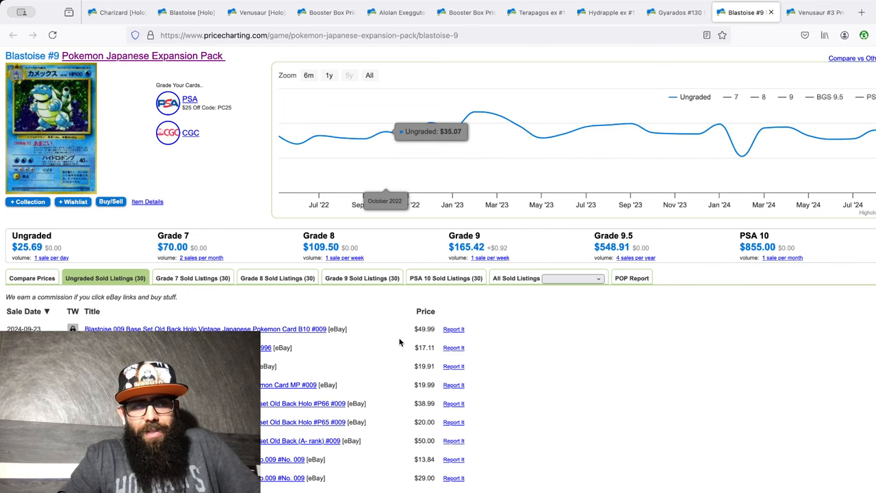
mouse_move(400, 342)
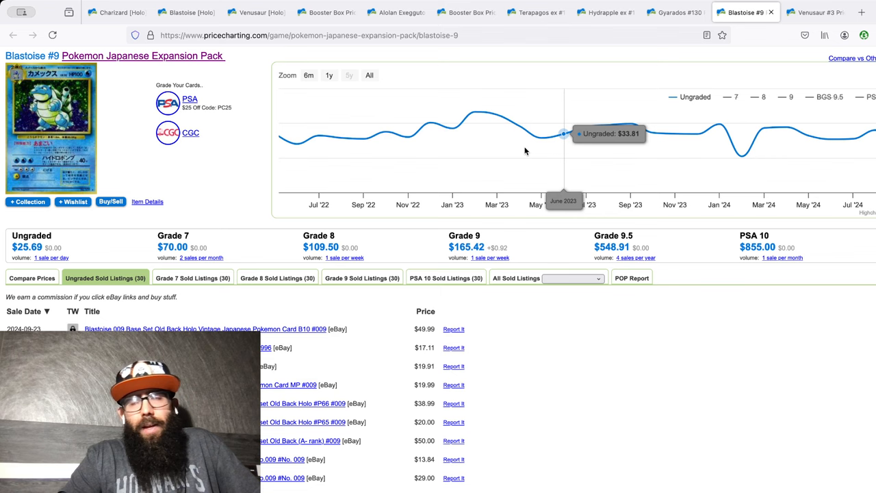
mouse_move(815, 12)
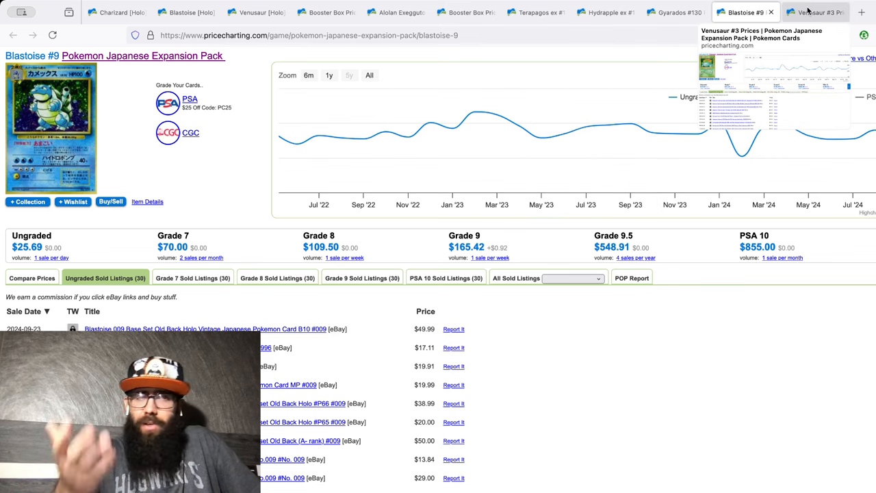
Show the Venusaur #3 Expansion Pack page with its August 2023 ungraded price of $37.92.
click(815, 12)
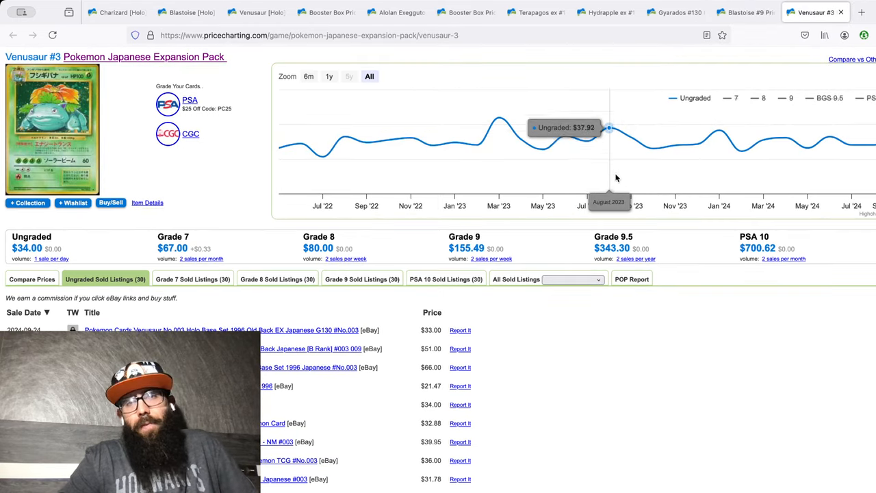
mouse_move(205, 160)
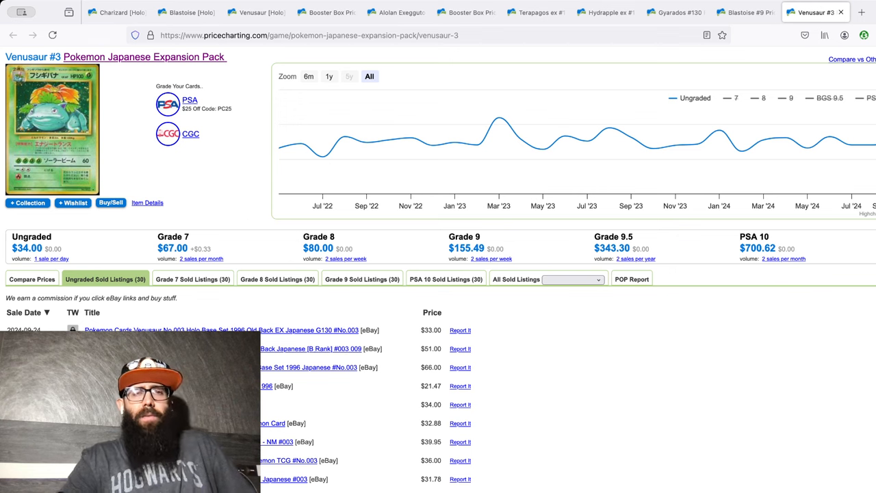
mouse_move(605, 382)
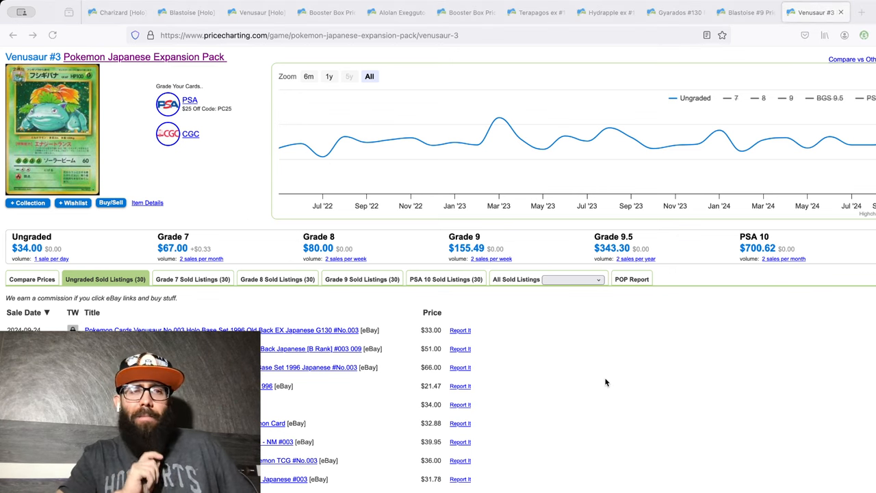
mouse_move(202, 302)
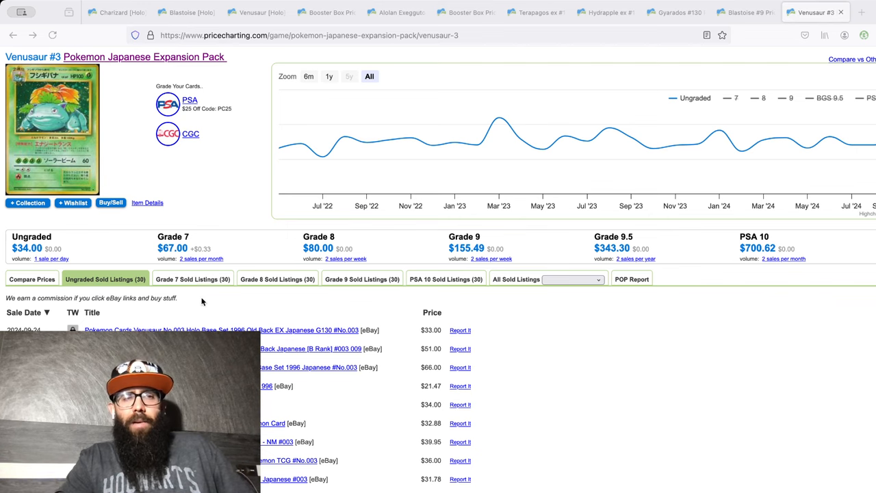